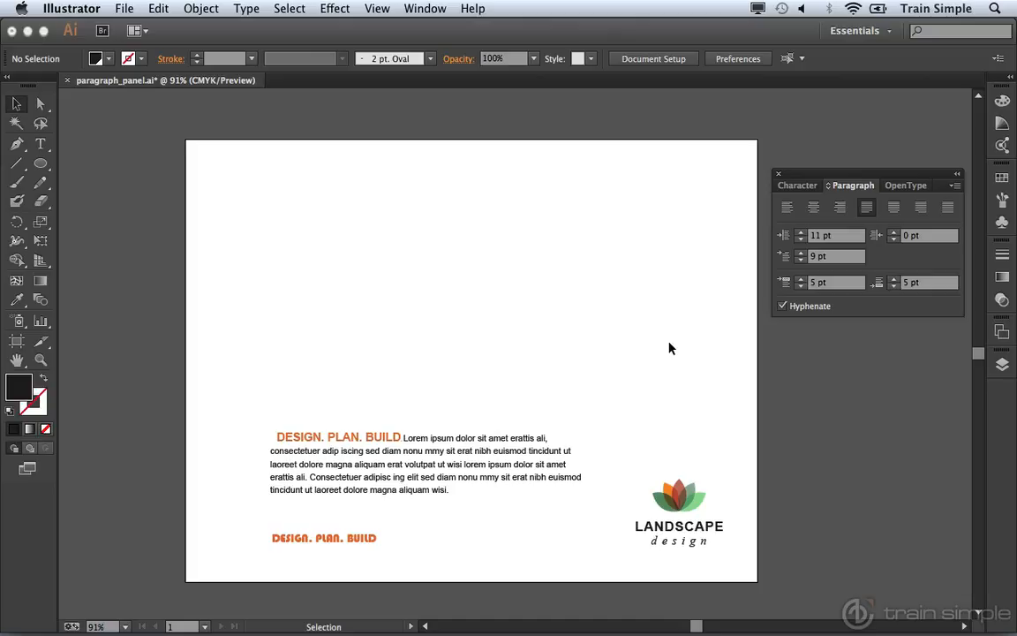
pyautogui.moveTo(486, 459)
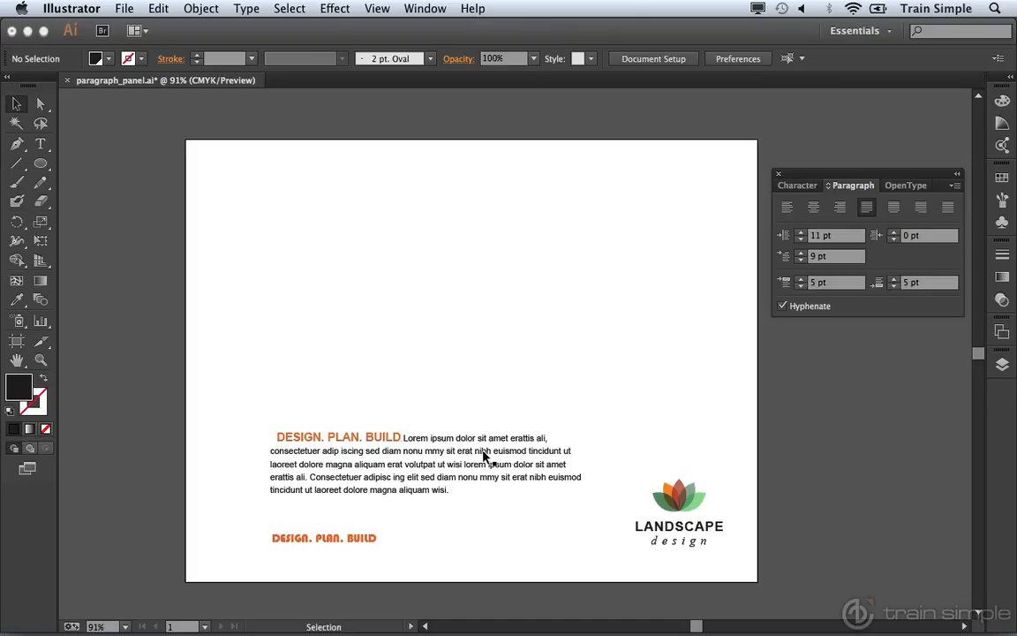
pyautogui.moveTo(452, 457)
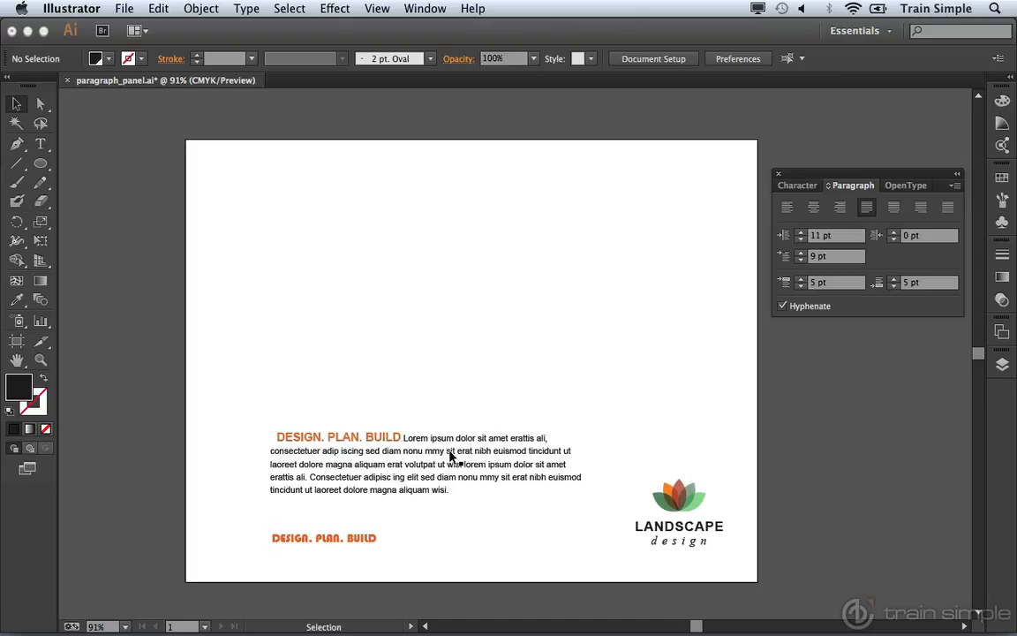
# Place a new area type box at the top left holding the DESIGN. PLAN. BUILD paragraph.
pyautogui.click(448, 452)
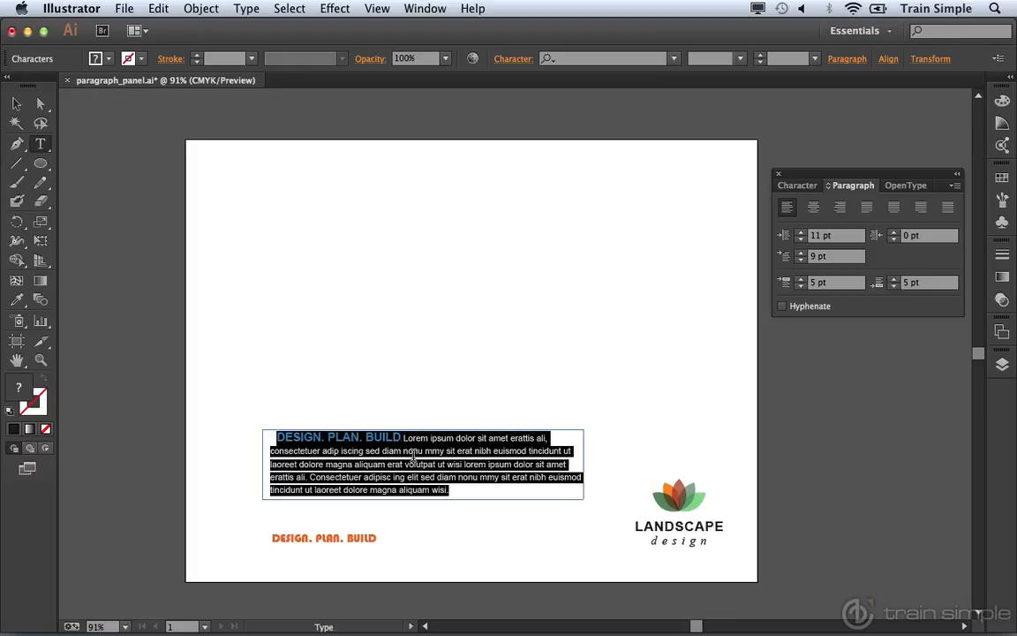
pyautogui.moveTo(428, 408)
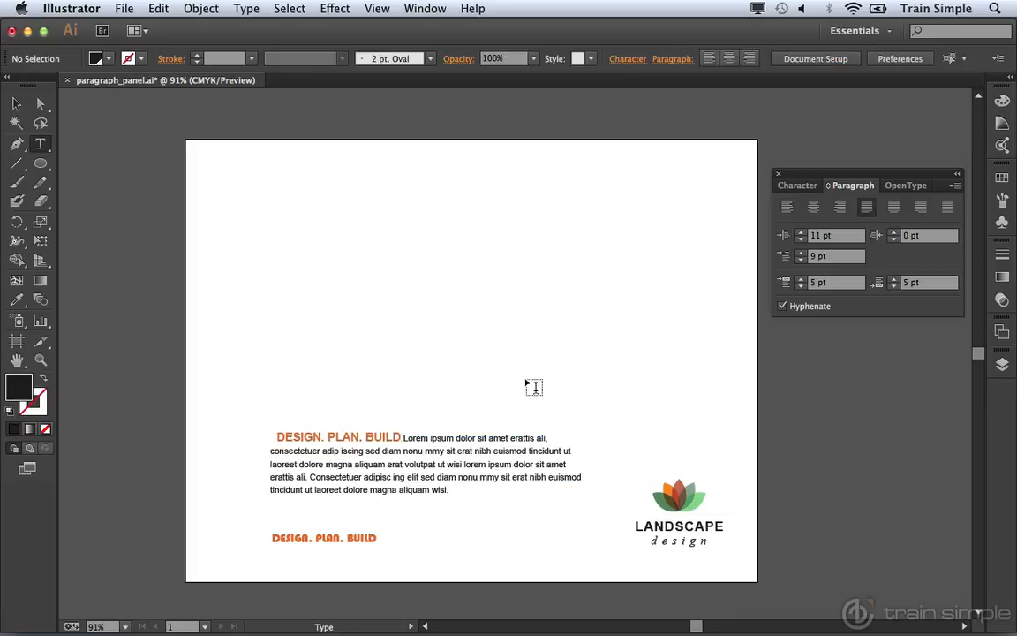
pyautogui.moveTo(281, 233)
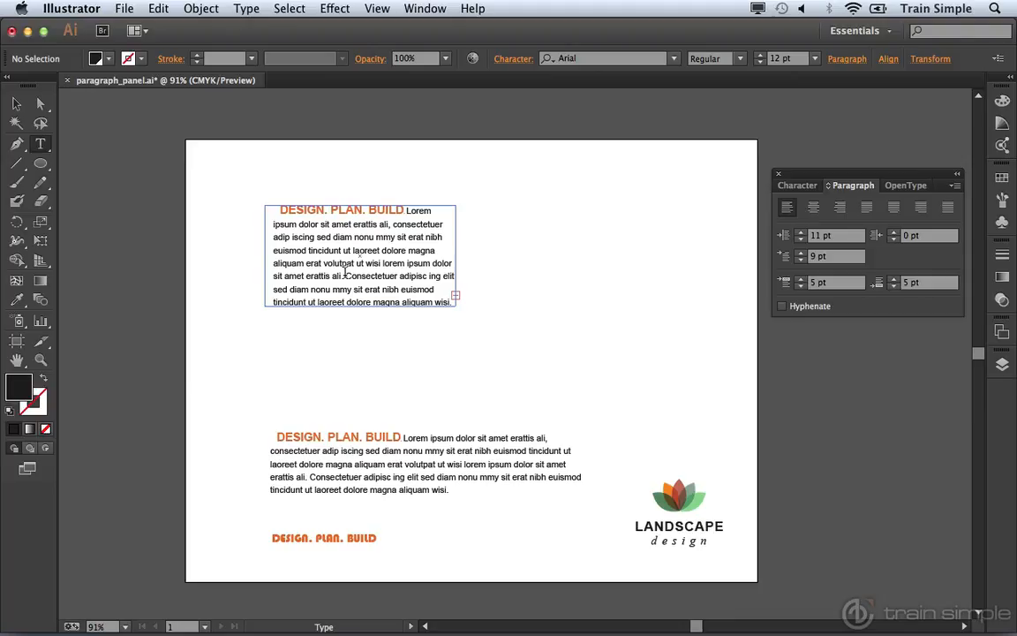
pyautogui.moveTo(177, 192)
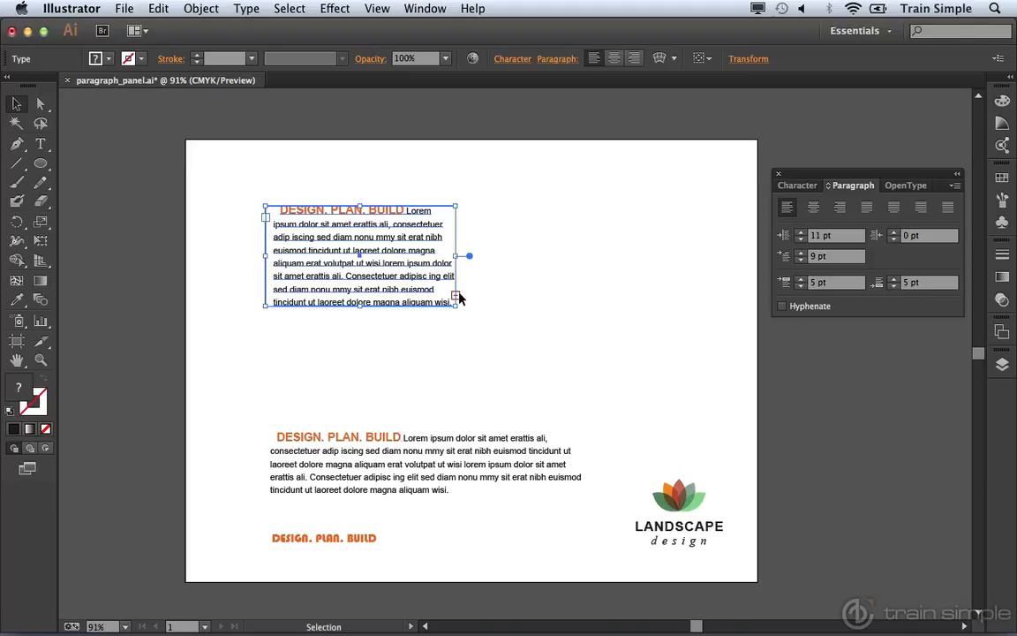
pyautogui.moveTo(454, 229)
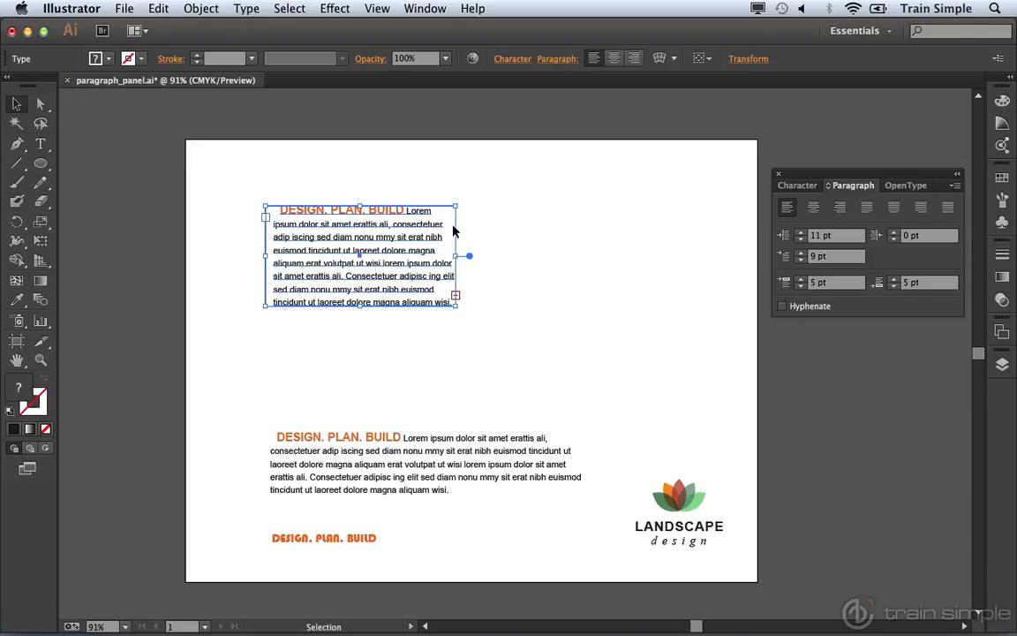
pyautogui.moveTo(432, 287)
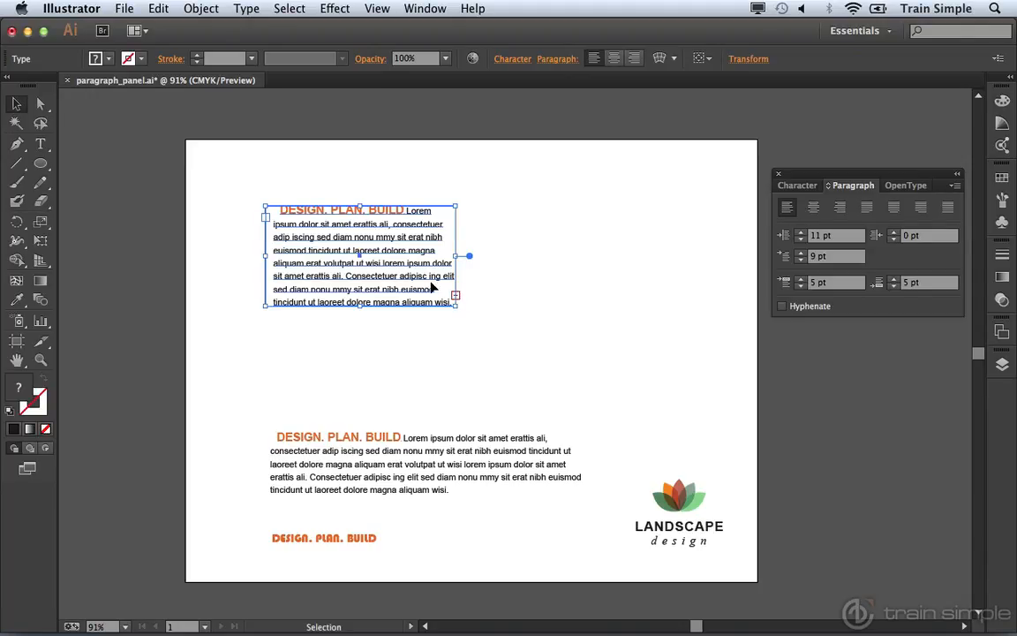
pyautogui.moveTo(455, 298)
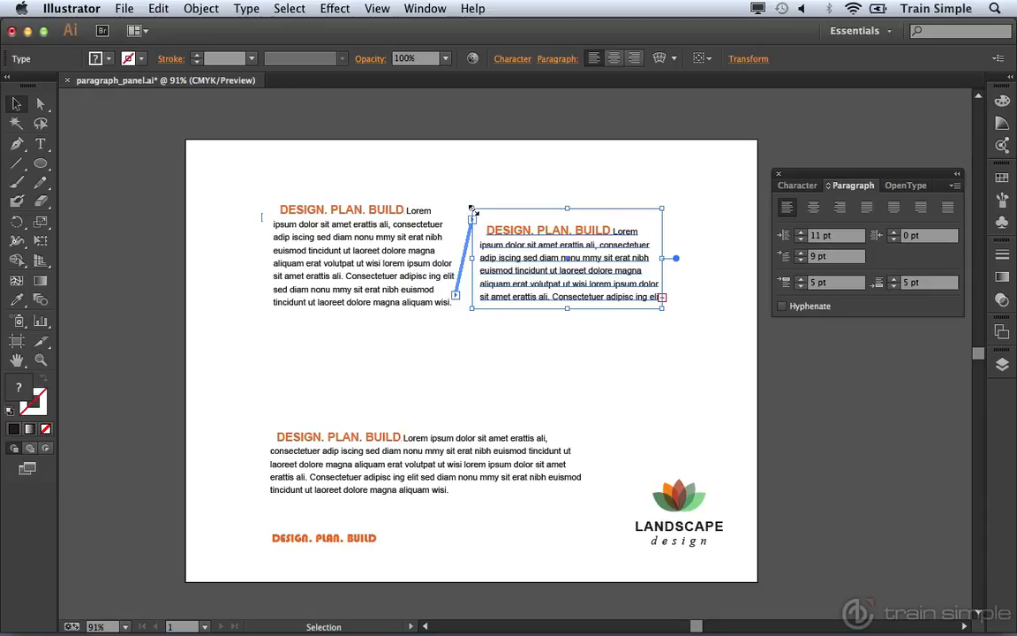
pyautogui.moveTo(362, 265)
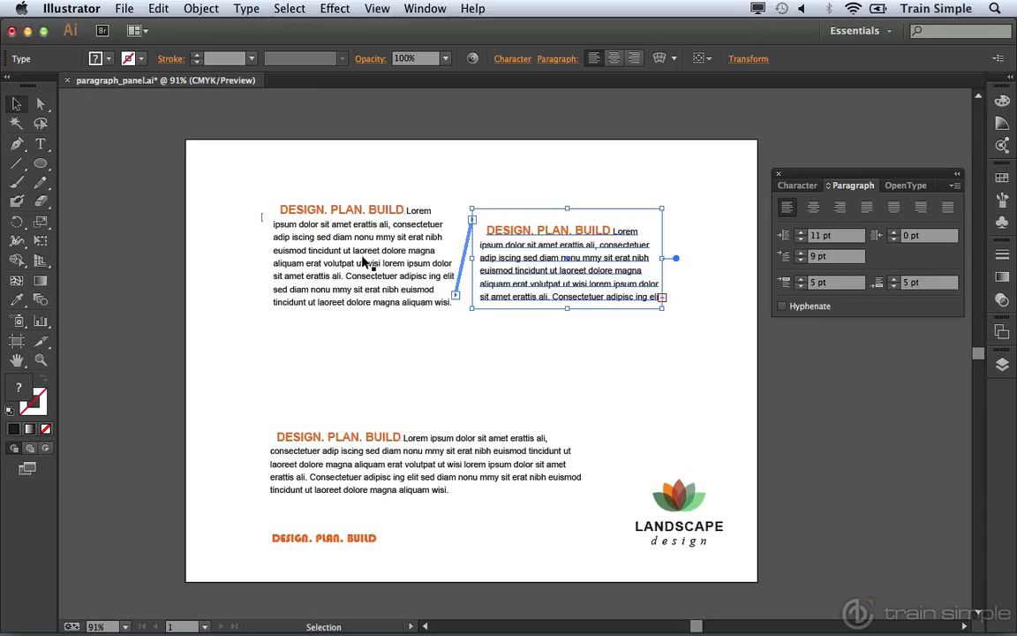
pyautogui.moveTo(413, 300)
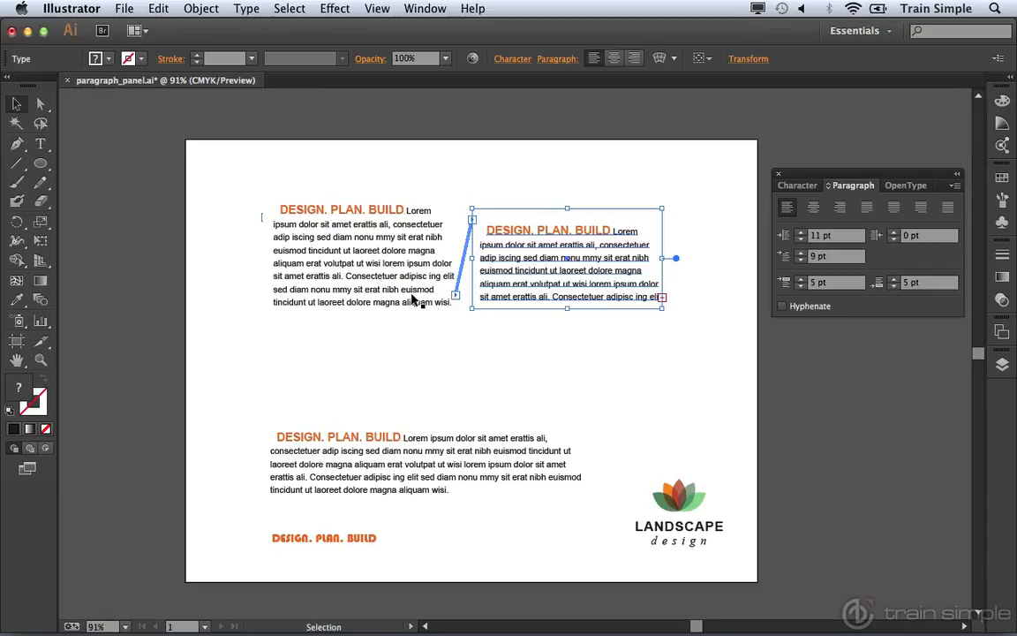
pyautogui.moveTo(512, 246)
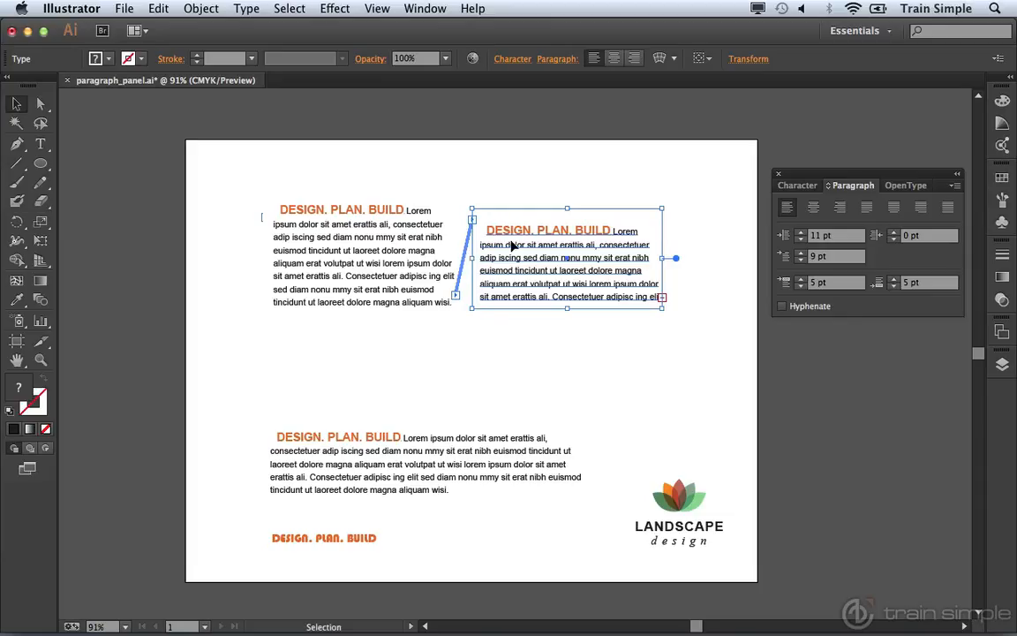
pyautogui.moveTo(376, 279)
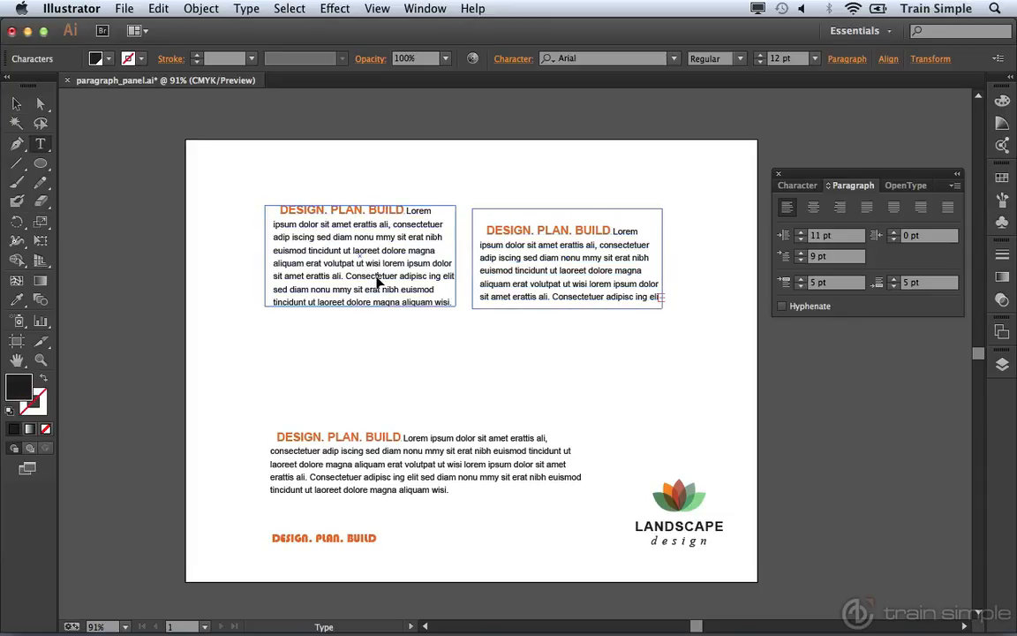
# Drag out a second linked text area to the right so the overflow threads into it.
pyautogui.moveTo(293, 255); pyautogui.dragTo(410, 275)
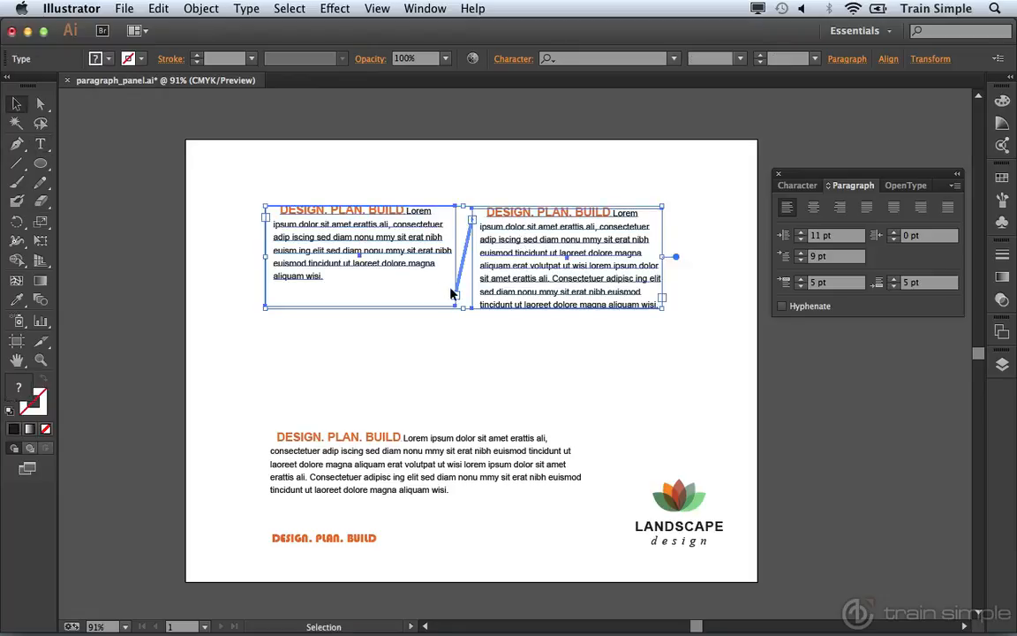
pyautogui.moveTo(456, 297)
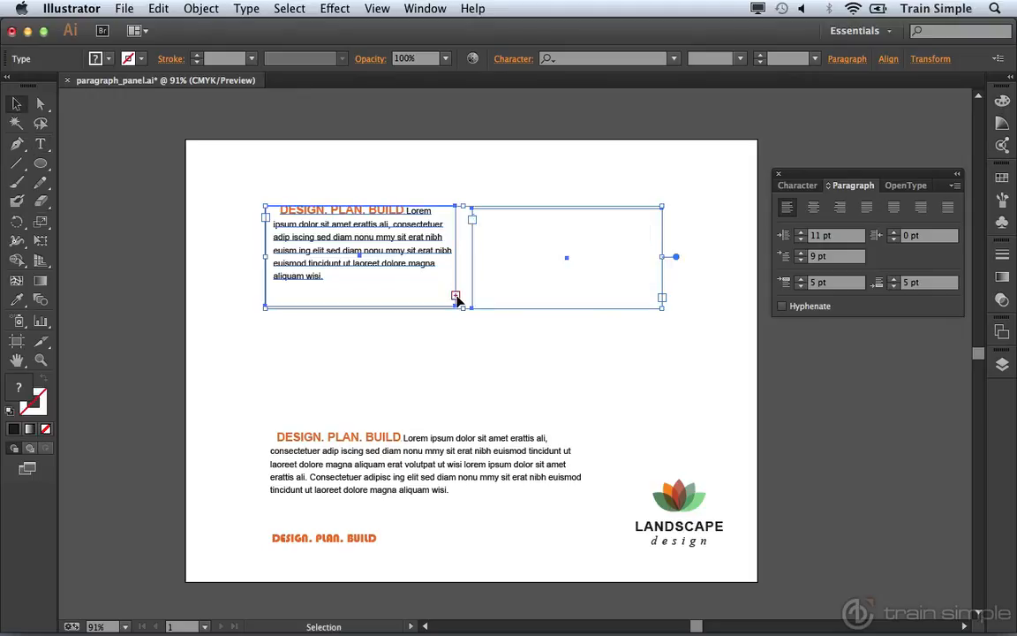
pyautogui.moveTo(448, 342)
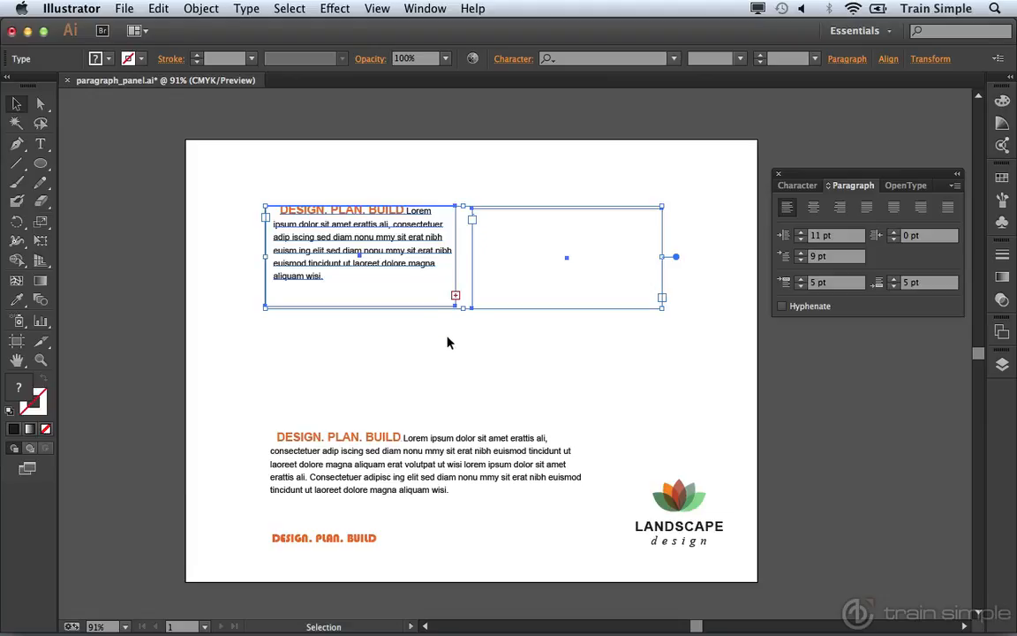
pyautogui.moveTo(502, 245)
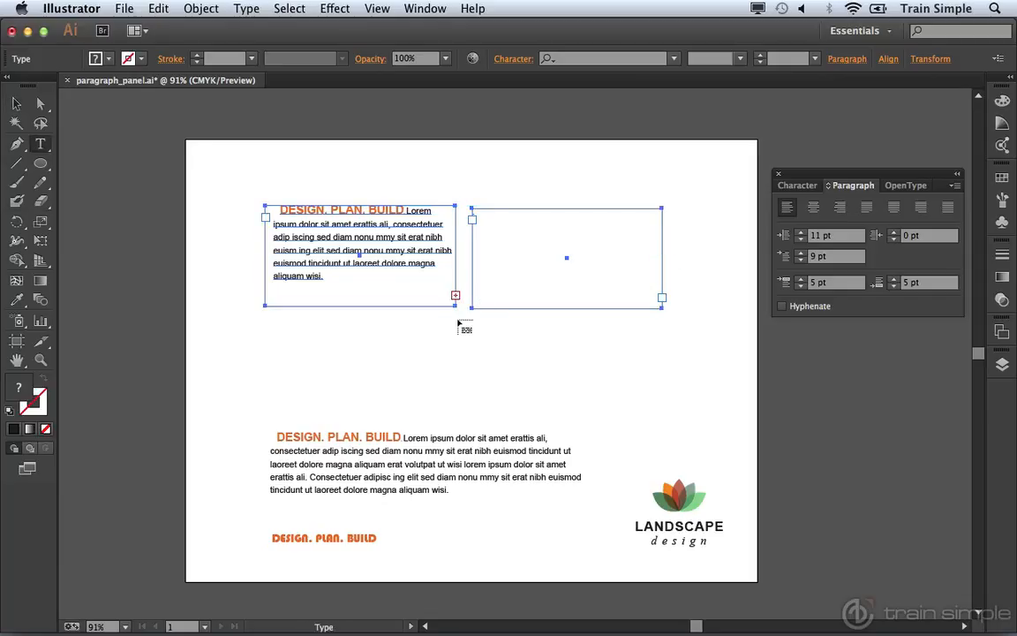
pyautogui.moveTo(434, 362)
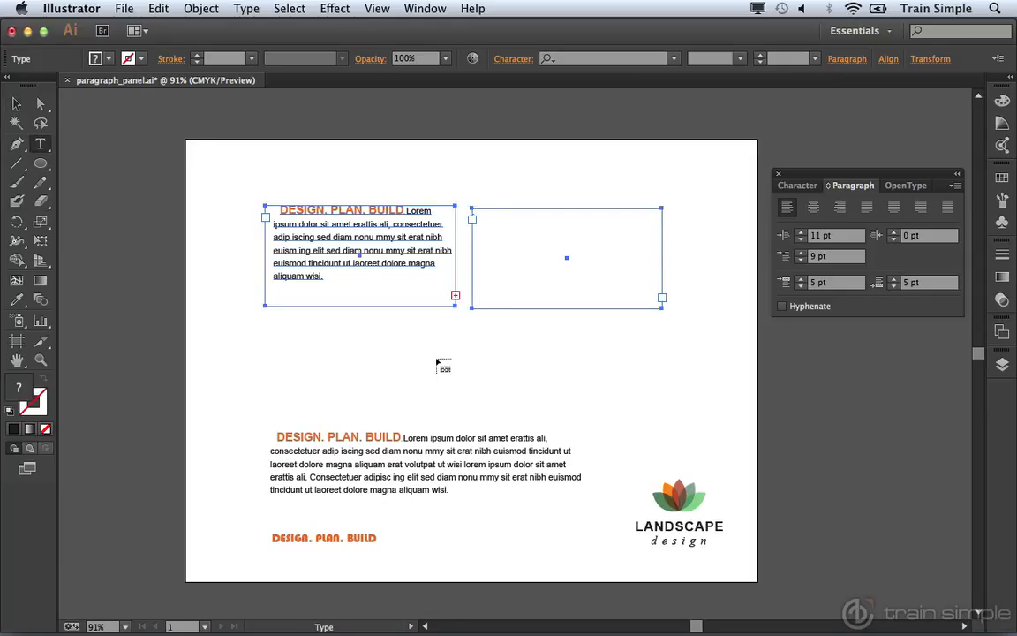
pyautogui.moveTo(503, 243)
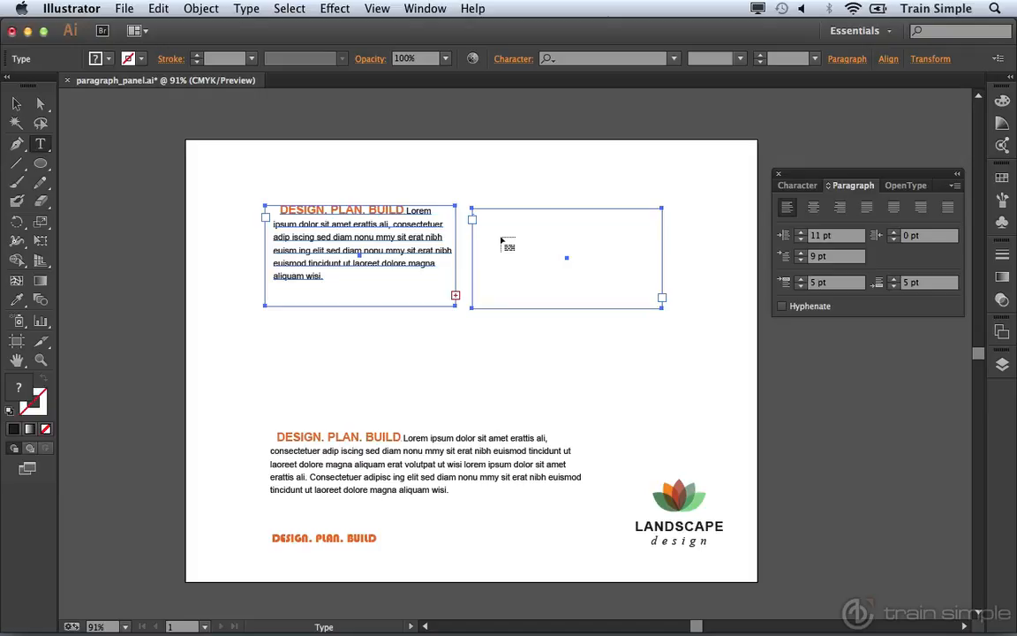
pyautogui.moveTo(502, 291)
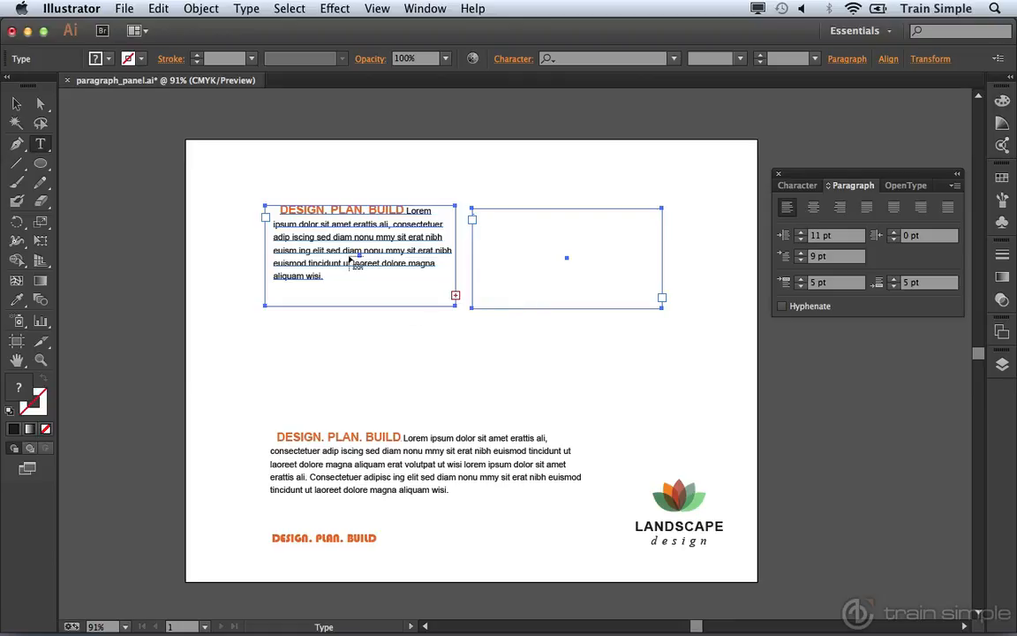
pyautogui.moveTo(496, 315)
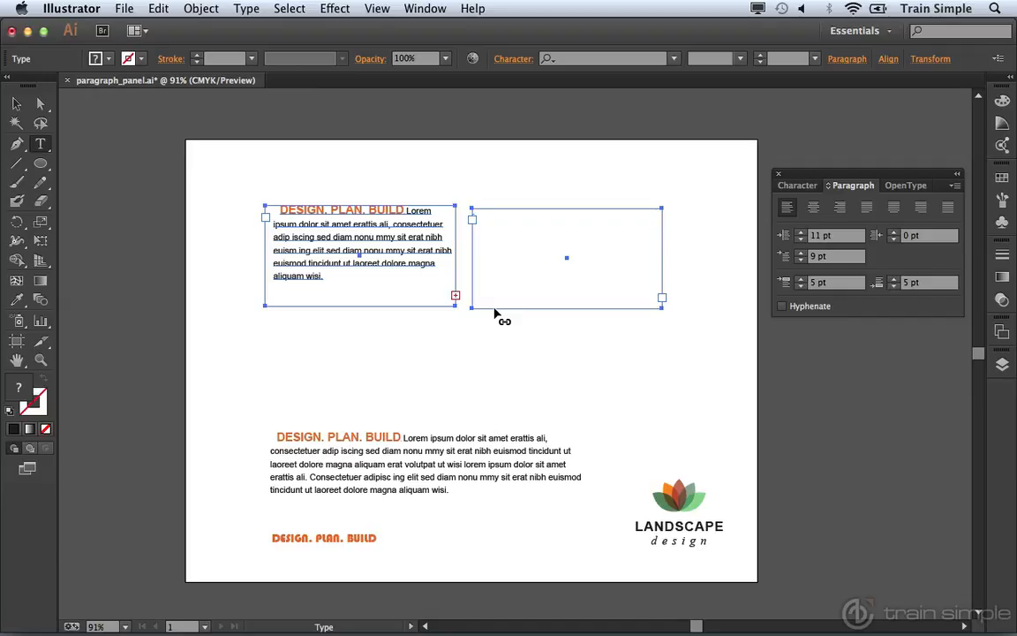
pyautogui.moveTo(109, 205)
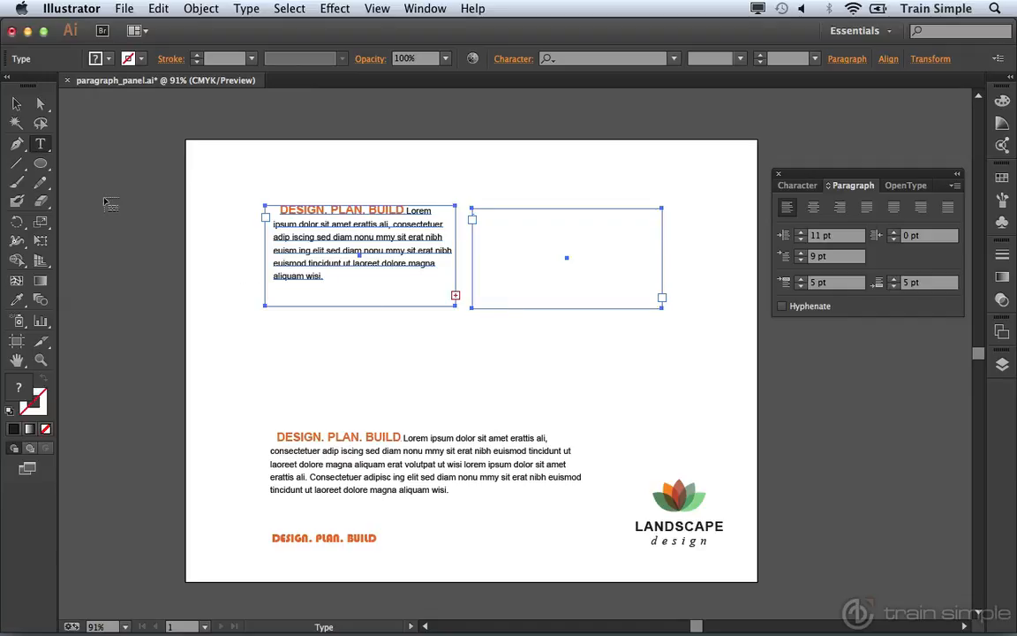
pyautogui.moveTo(41, 162)
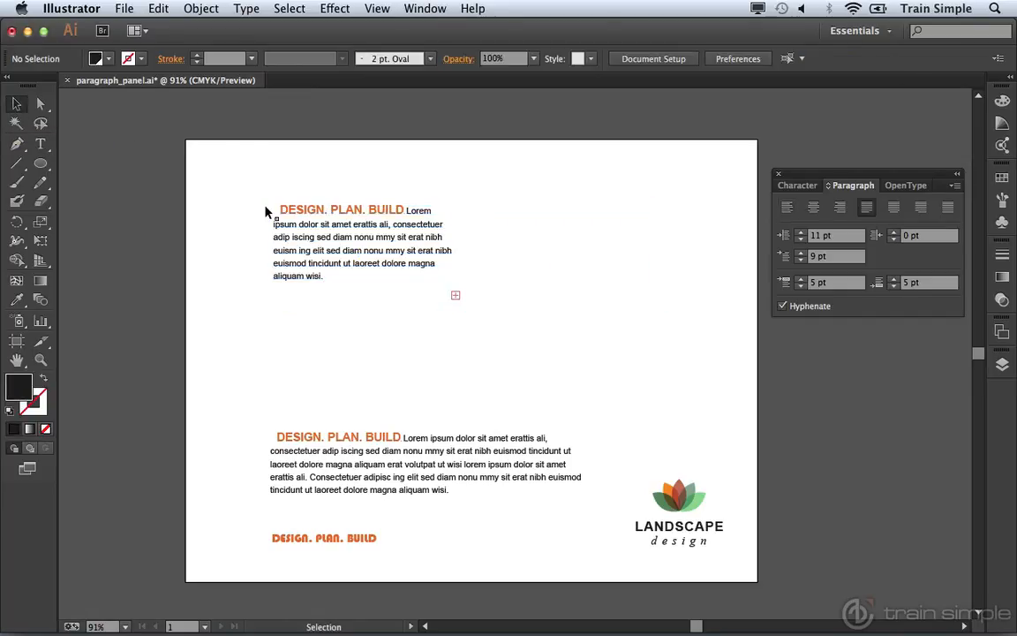
pyautogui.moveTo(138, 185)
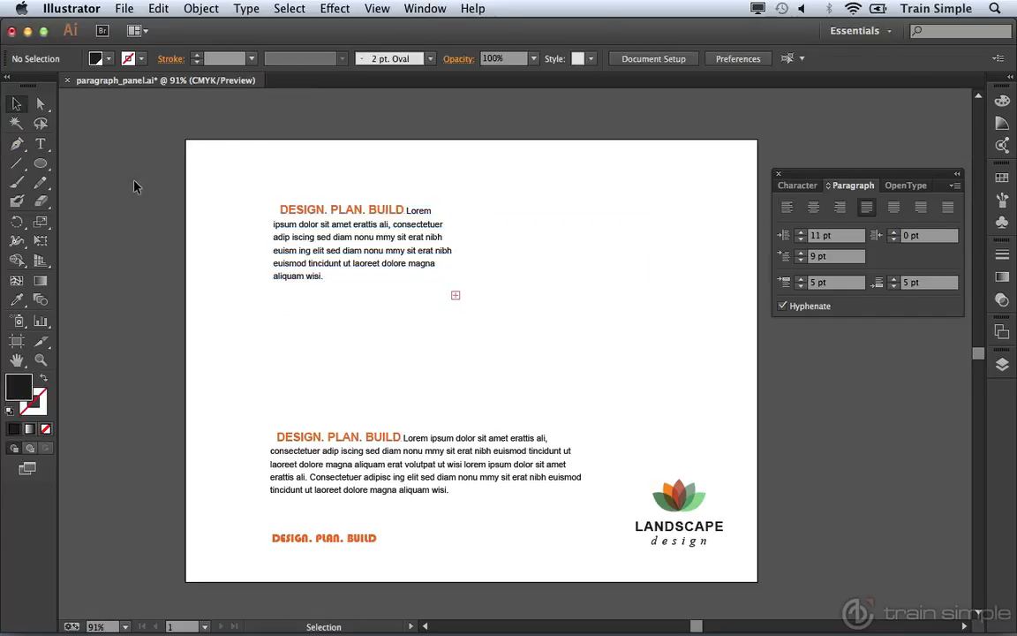
pyautogui.moveTo(41, 167)
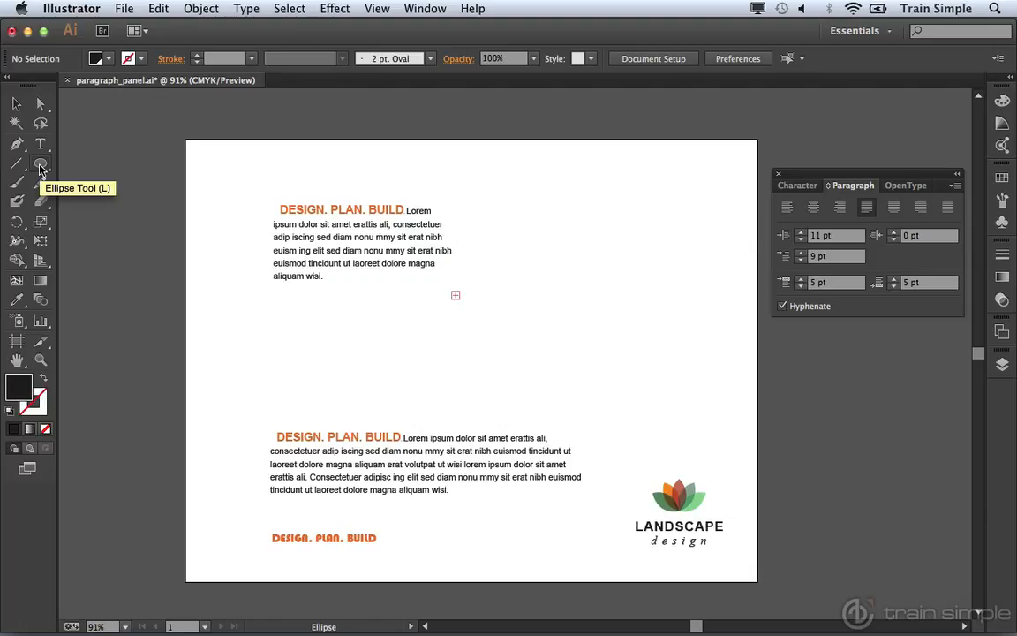
pyautogui.moveTo(43, 382)
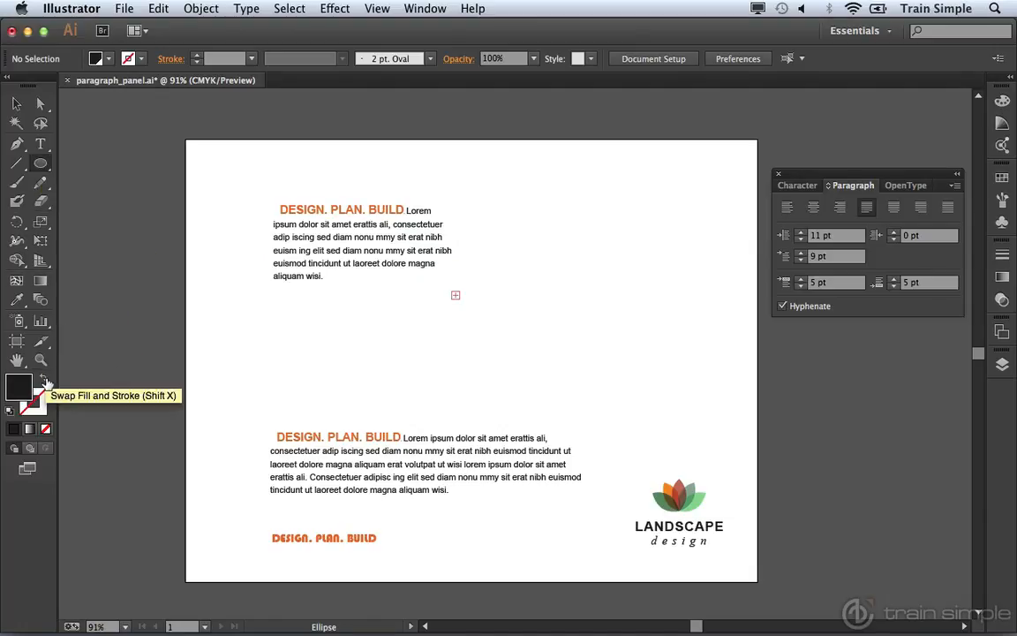
# Swap to stroke with no fill and draw a wide ellipse between the two paragraphs.
pyautogui.click(42, 383)
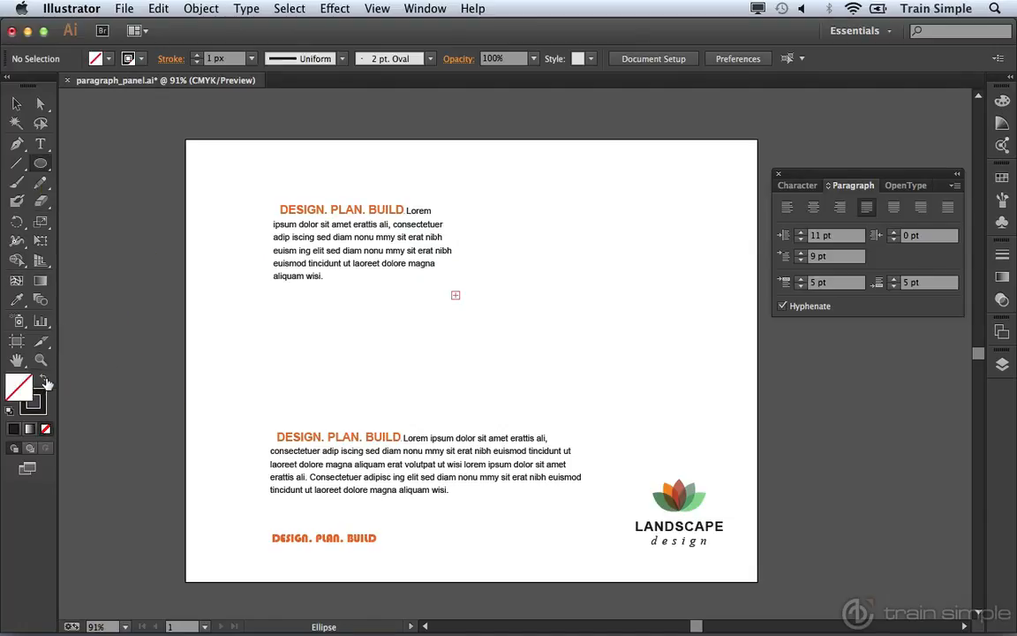
pyautogui.moveTo(49, 404)
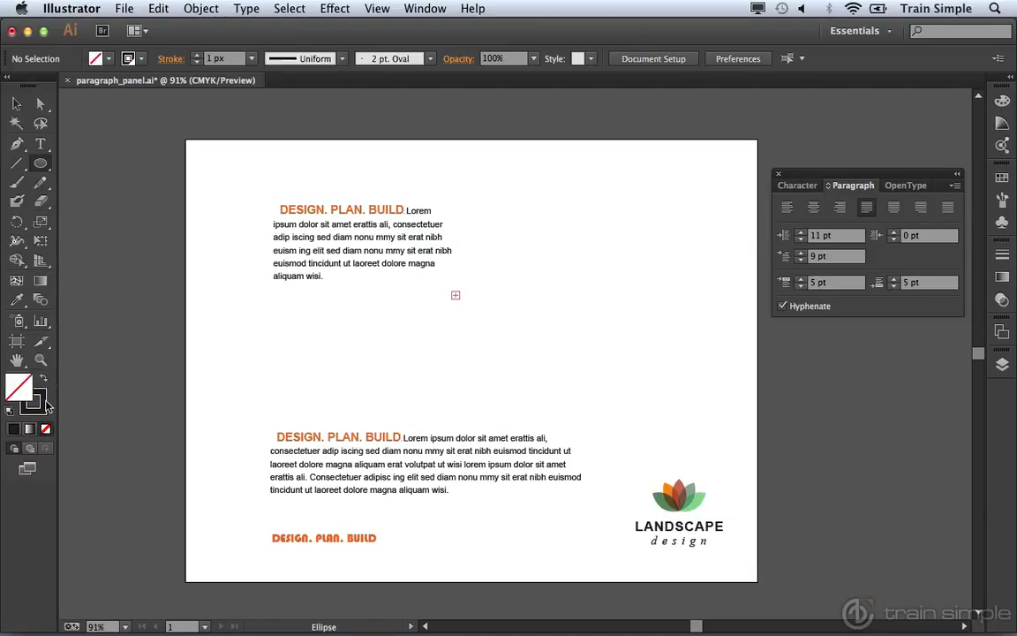
pyautogui.moveTo(369, 344); pyautogui.dragTo(433, 346)
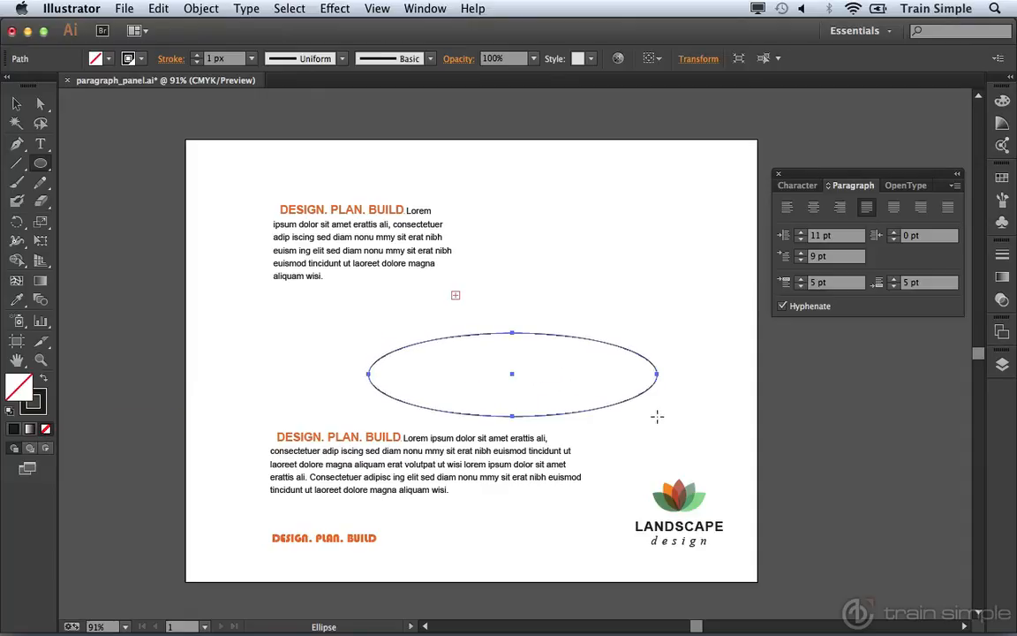
pyautogui.moveTo(459, 321)
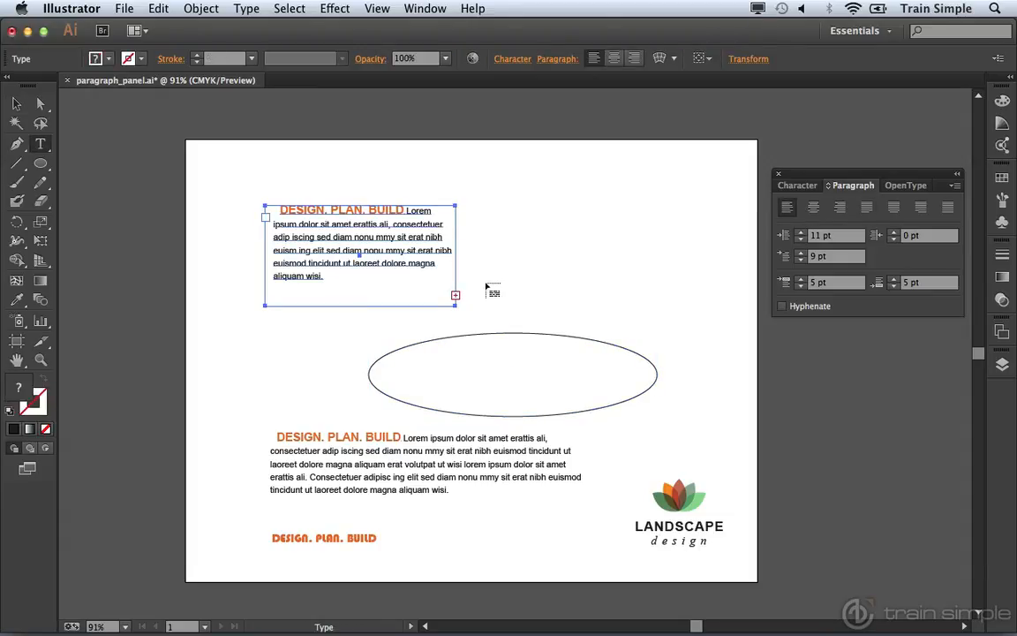
pyautogui.moveTo(485, 343)
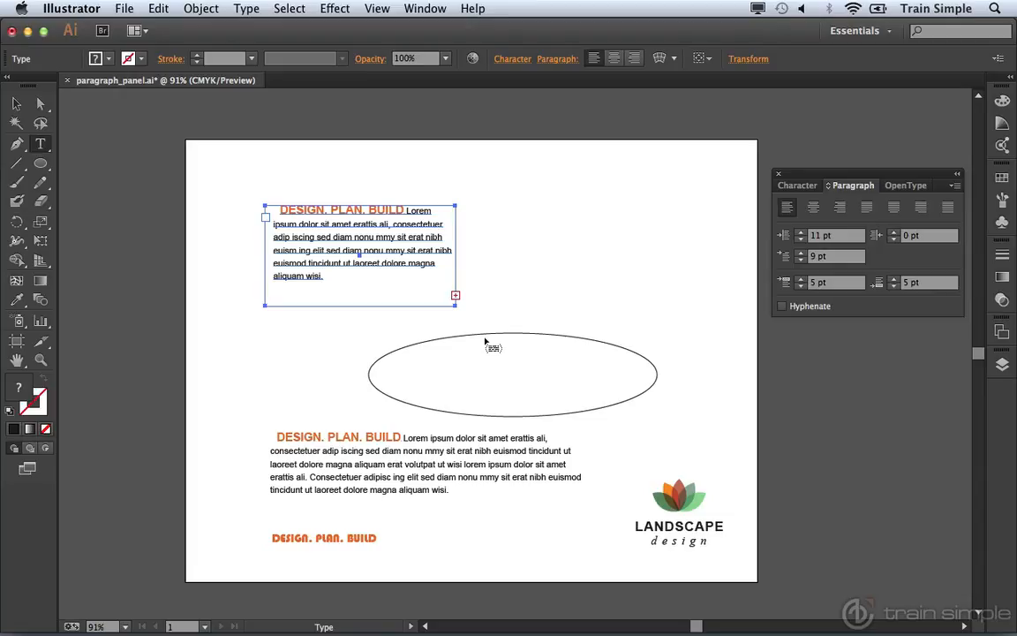
pyautogui.moveTo(486, 346)
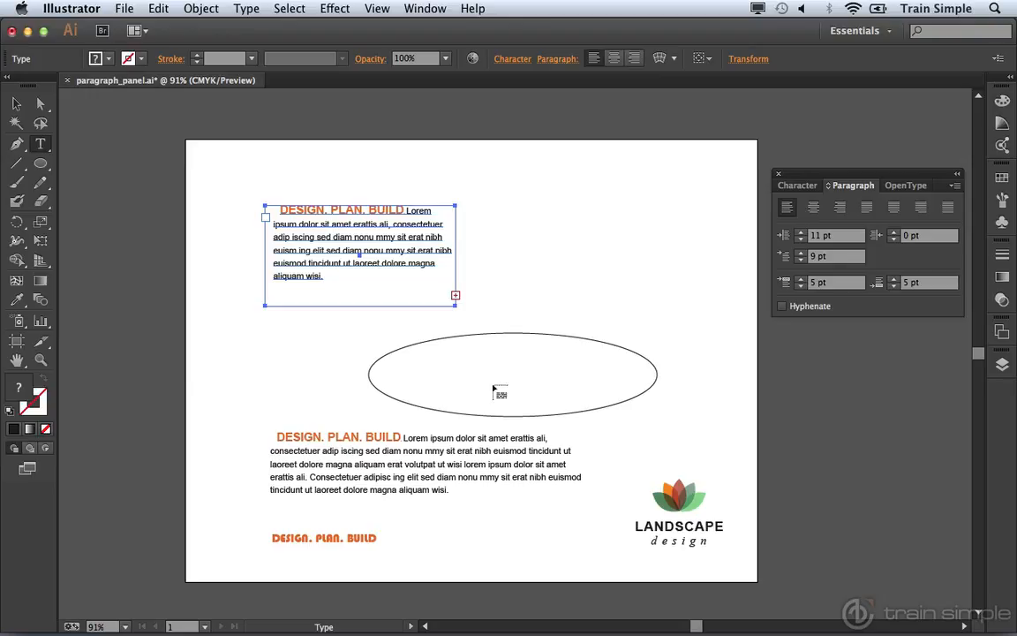
pyautogui.moveTo(467, 345)
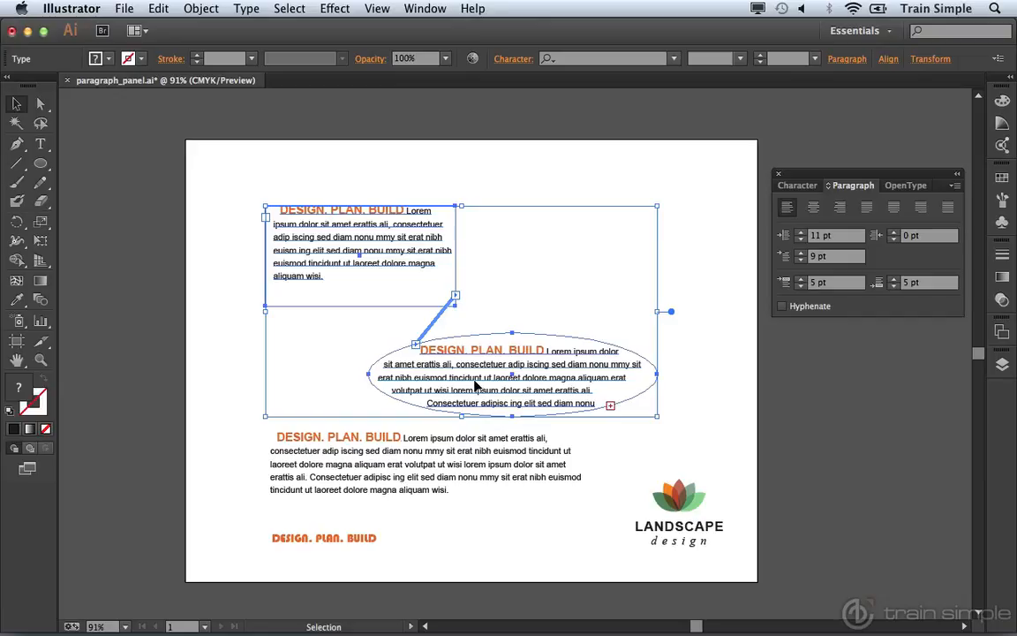
# Select the original paragraph text area so its overflow can thread into the ellipse.
pyautogui.click(351, 265)
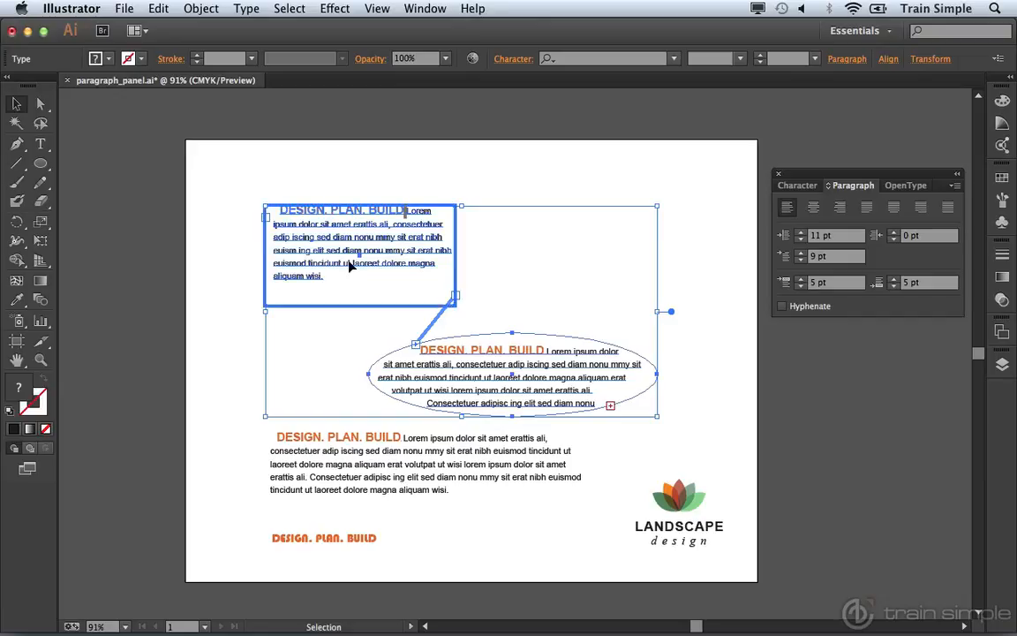